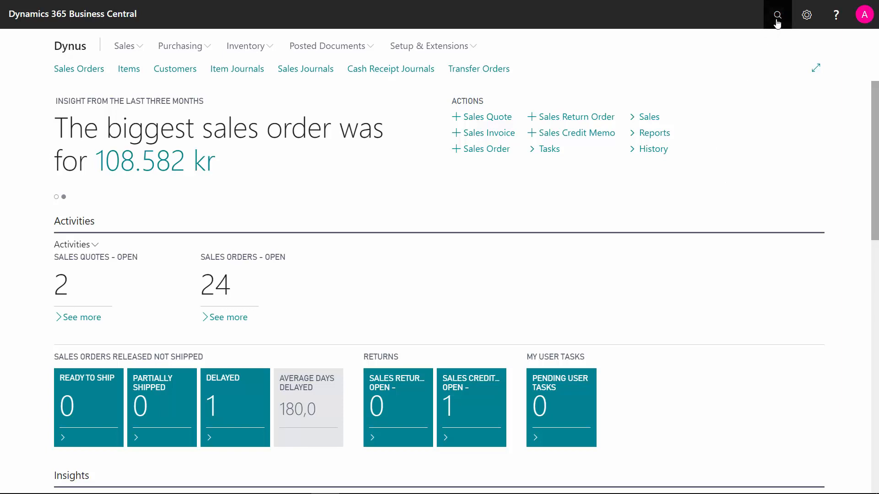
# - Find and open the Locations list by searching 'loca' from the role center
pyautogui.write('location')
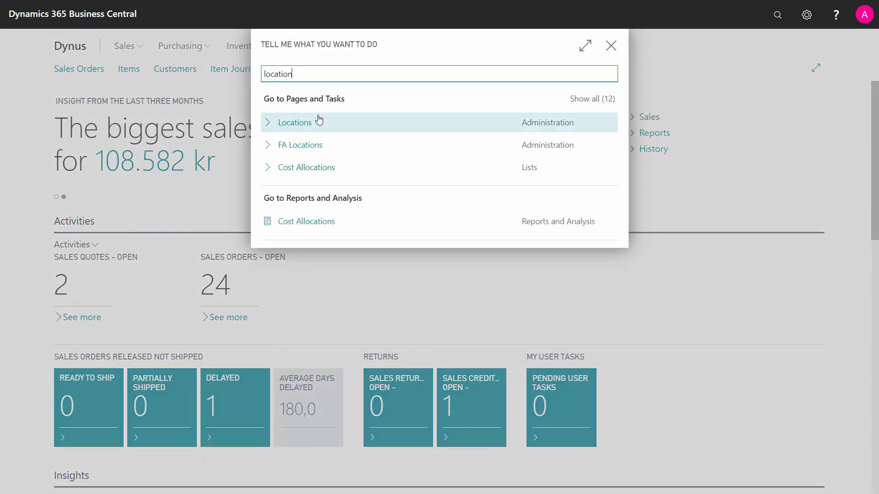
pyautogui.click(295, 122)
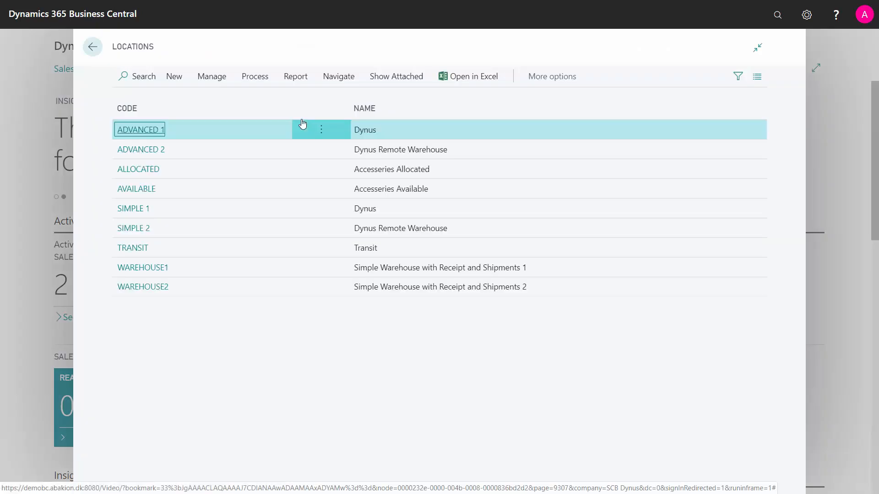
pyautogui.moveTo(143, 132)
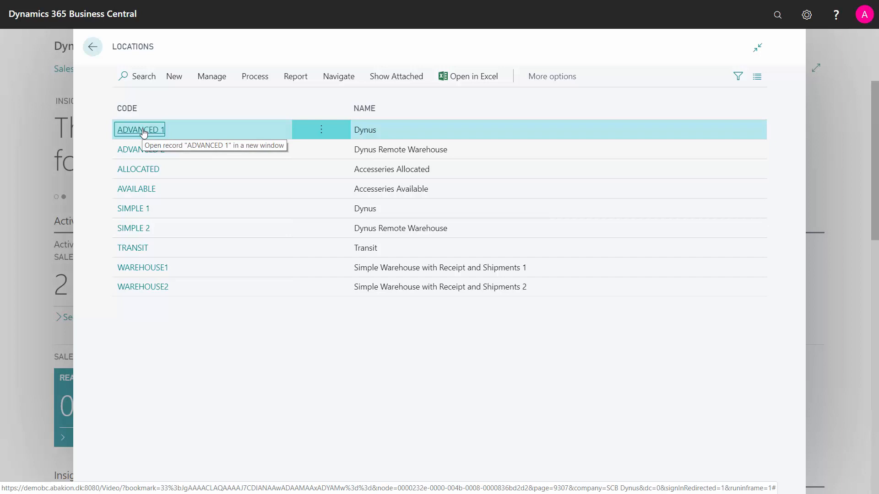
# - Open the ADVANCED 1 location card and look over its address and contact fields
pyautogui.click(140, 130)
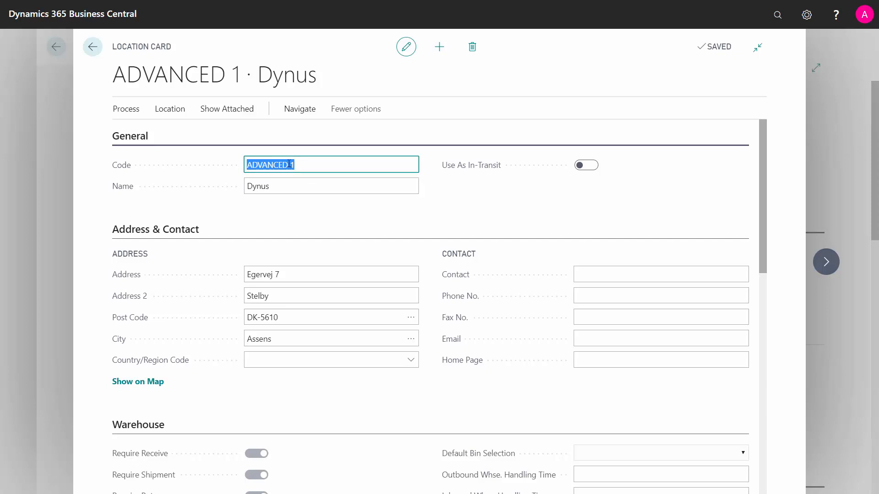
pyautogui.moveTo(225, 163)
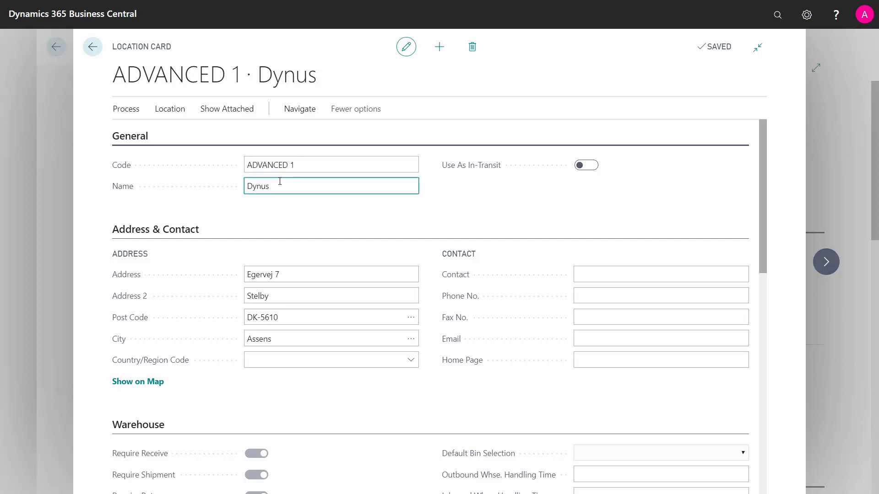
pyautogui.moveTo(483, 169)
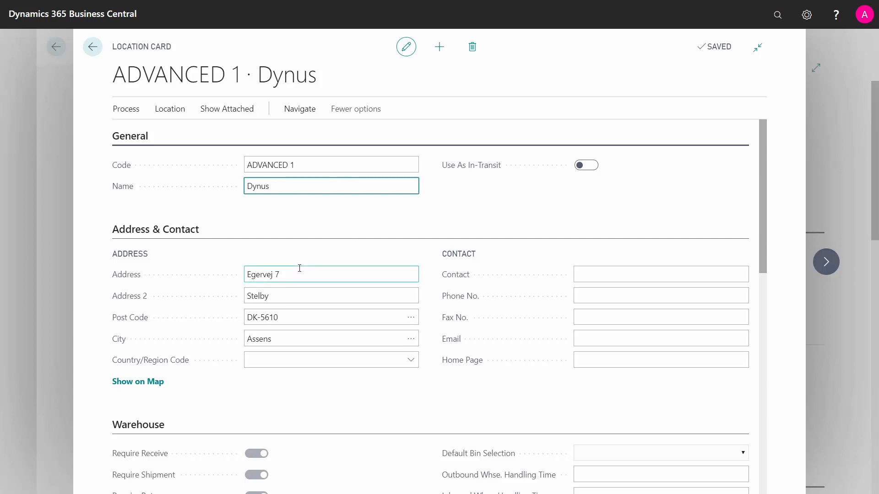
pyautogui.click(328, 339)
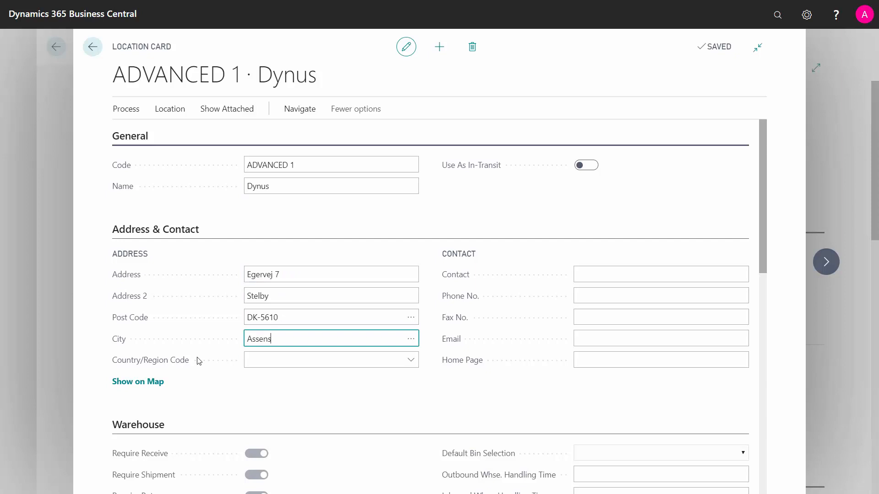
pyautogui.click(661, 274)
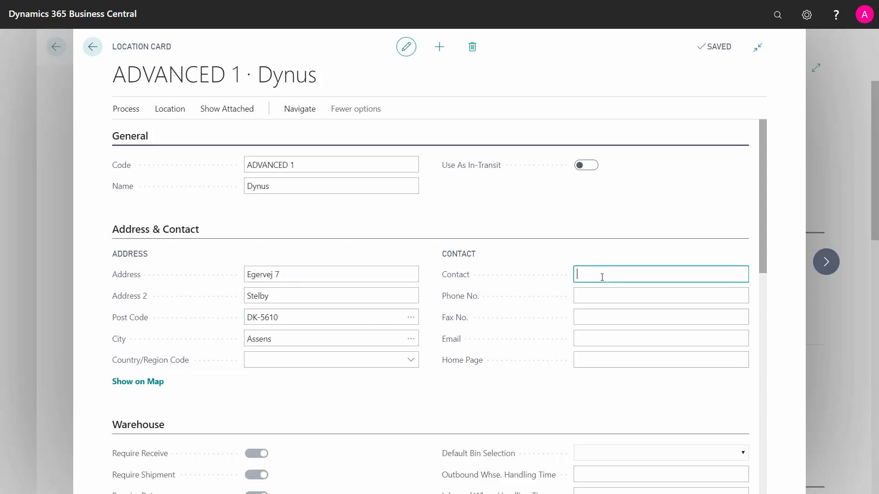
pyautogui.click(661, 295)
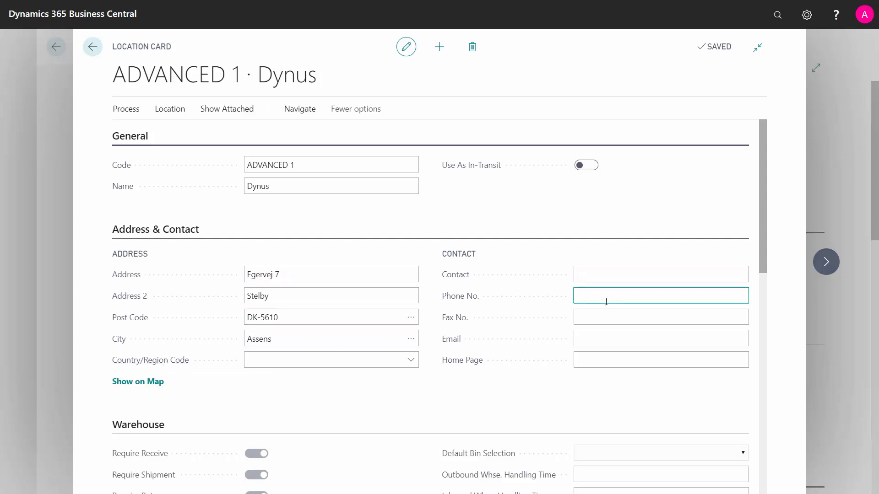
pyautogui.scroll(-3)
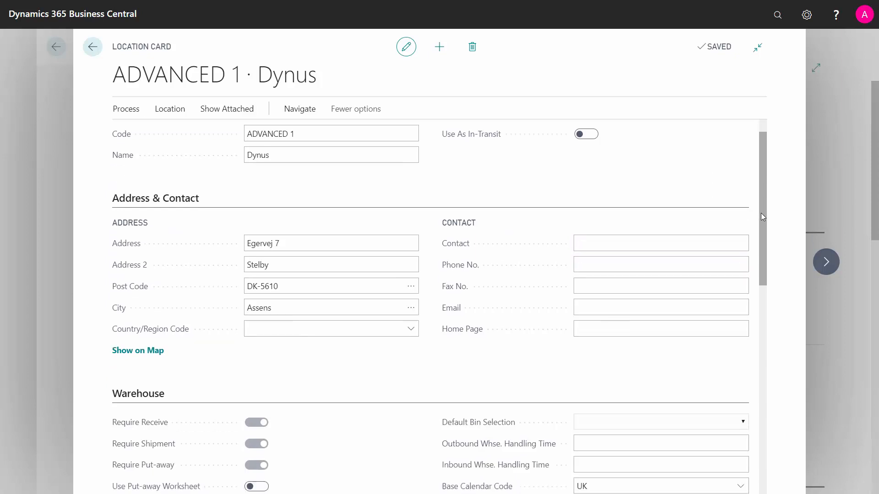
pyautogui.scroll(-3)
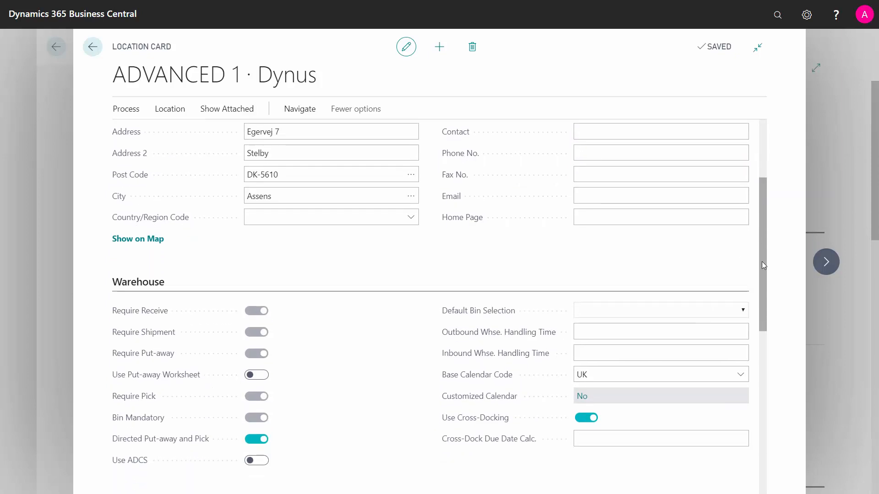
pyautogui.scroll(-3)
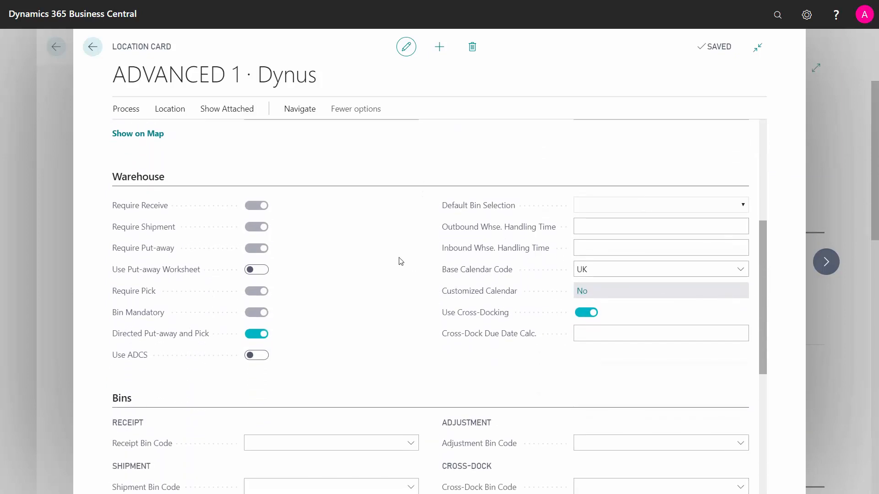
pyautogui.moveTo(185, 338)
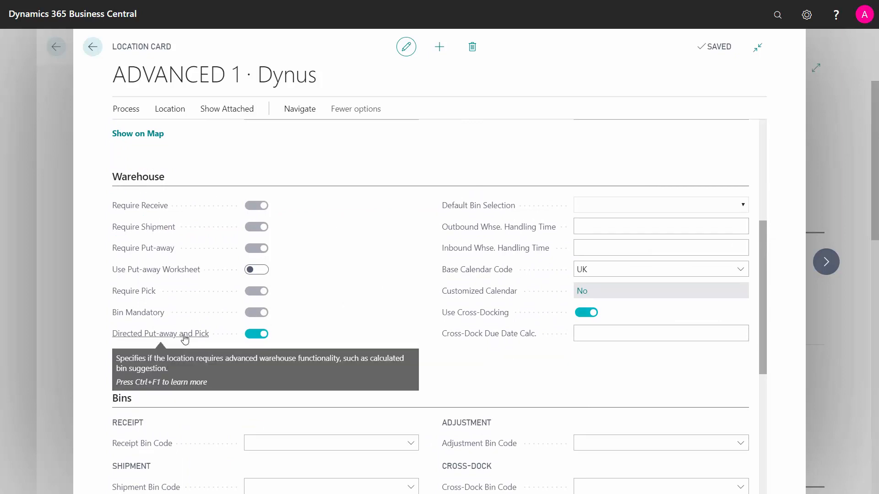
pyautogui.moveTo(194, 290)
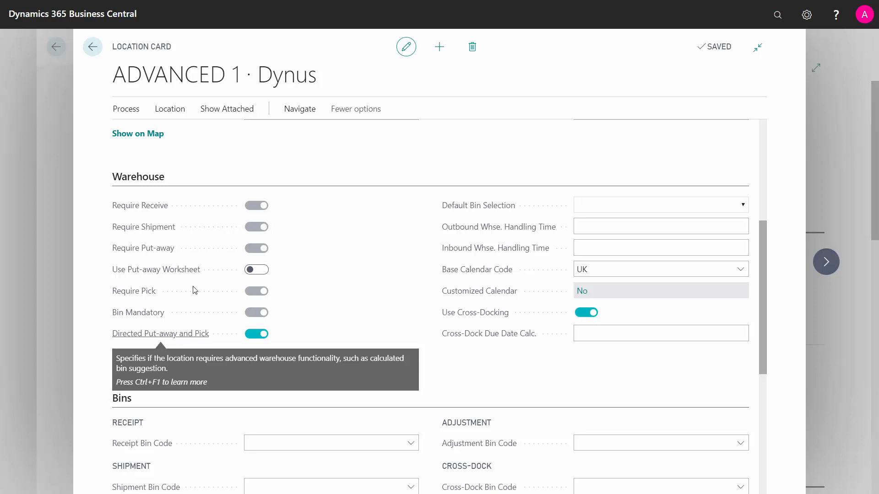
pyautogui.moveTo(299, 334)
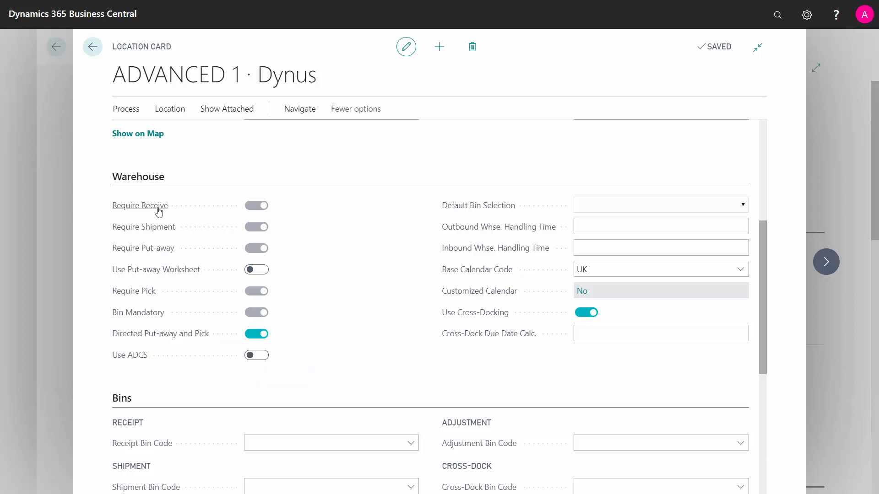
pyautogui.moveTo(157, 346)
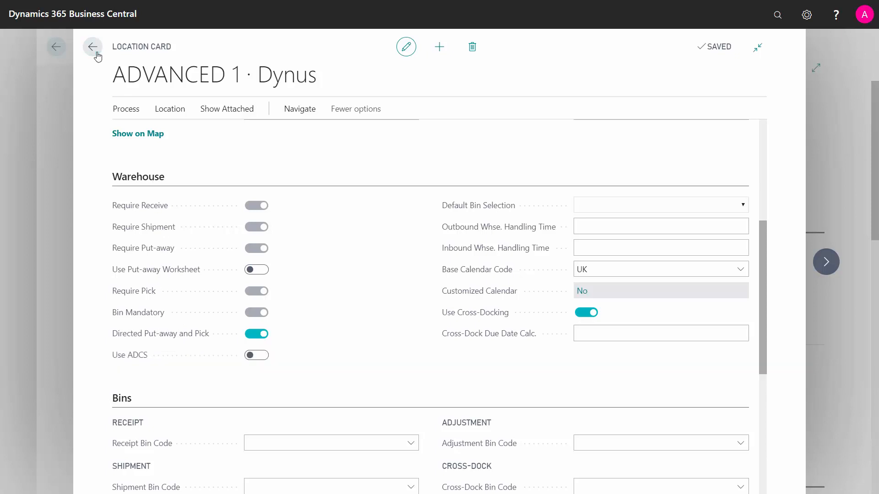
pyautogui.click(93, 47)
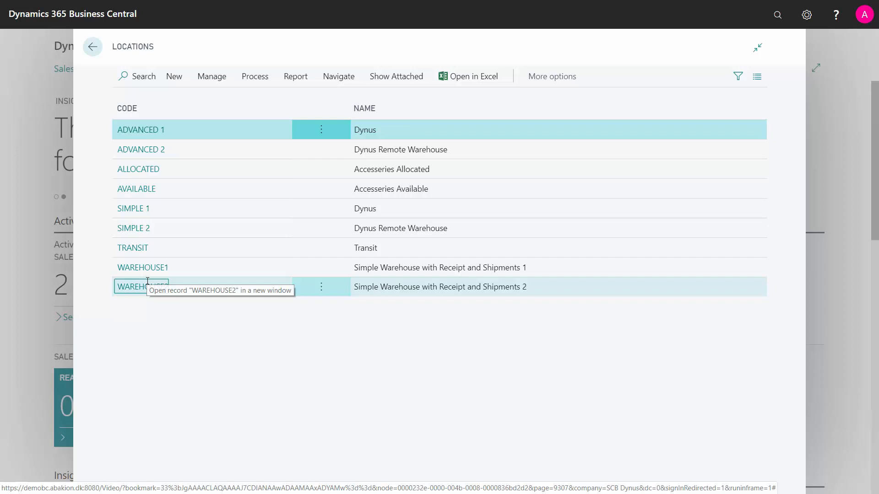
pyautogui.click(141, 286)
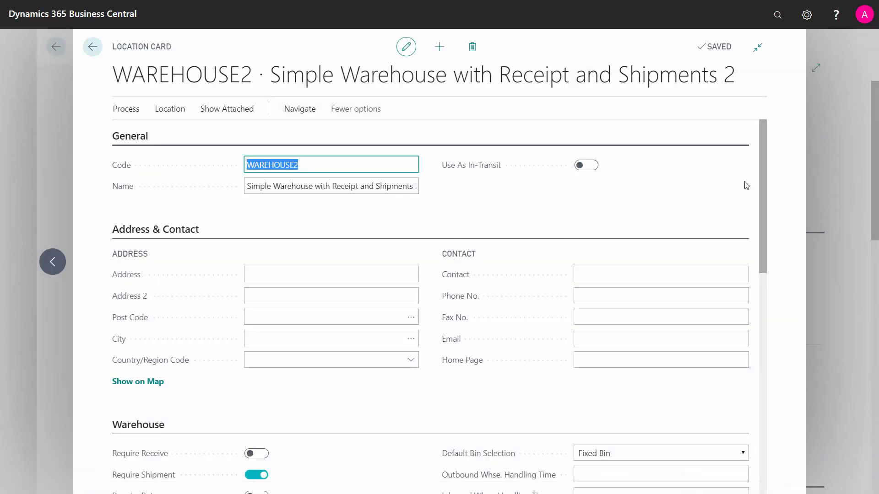
pyautogui.scroll(-3)
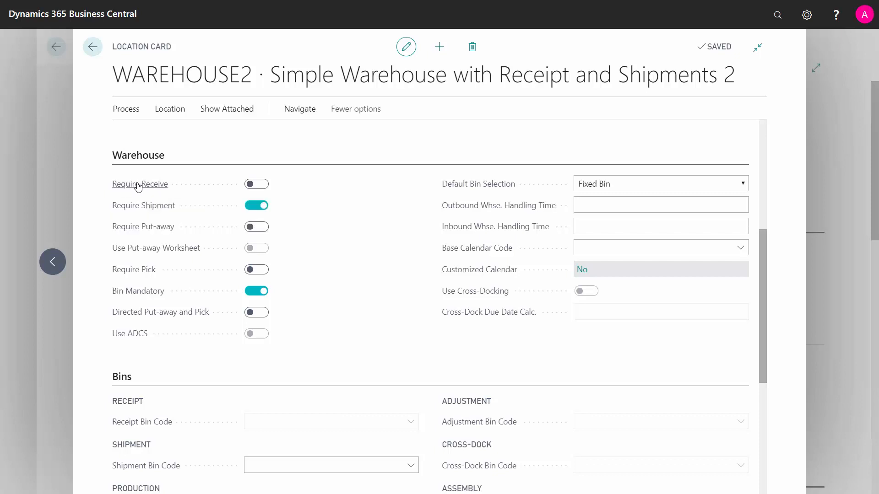
pyautogui.moveTo(138, 185)
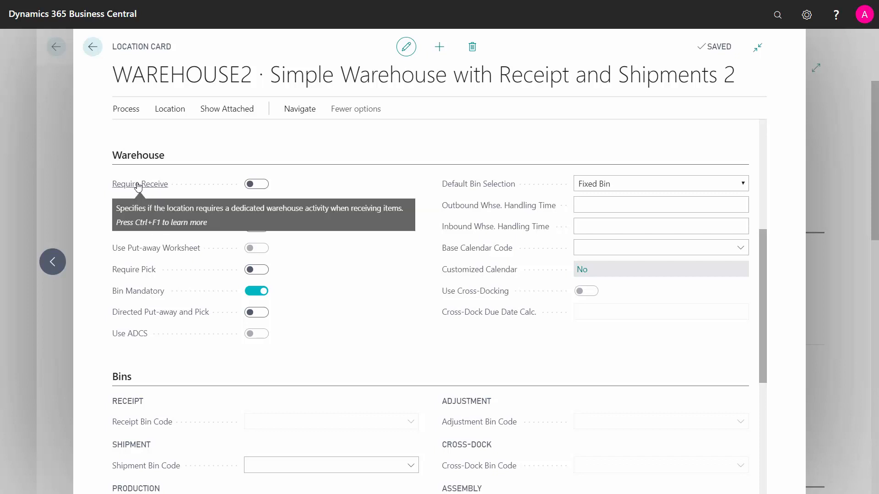
pyautogui.moveTo(174, 179)
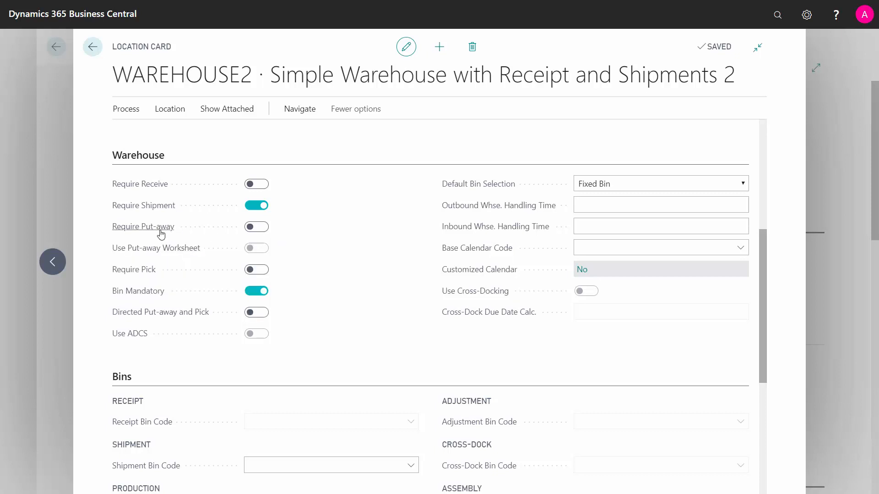
pyautogui.moveTo(161, 233)
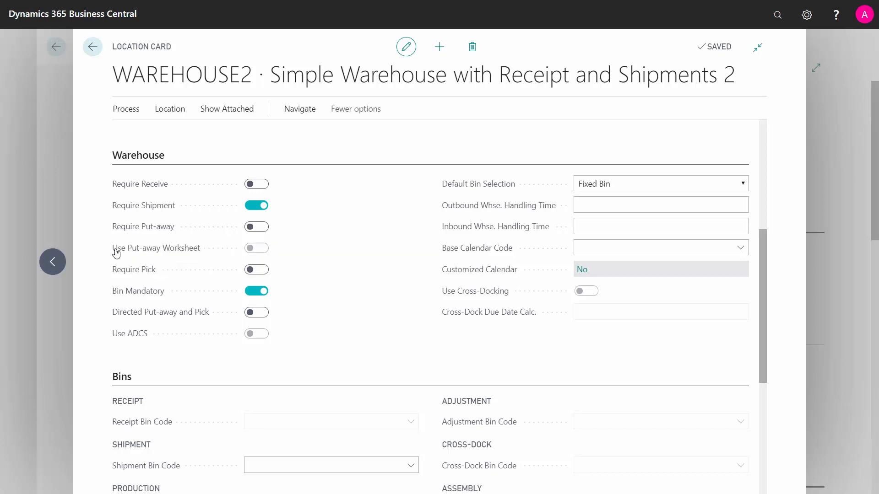
pyautogui.moveTo(154, 255)
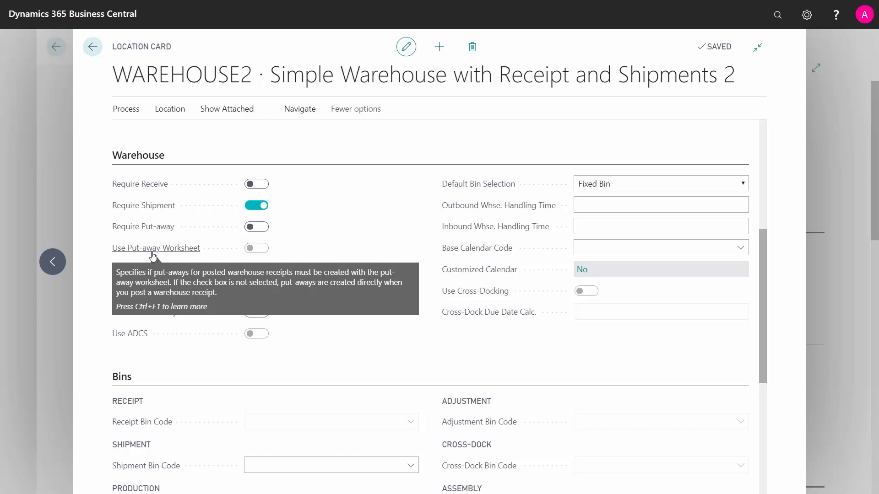
pyautogui.click(257, 227)
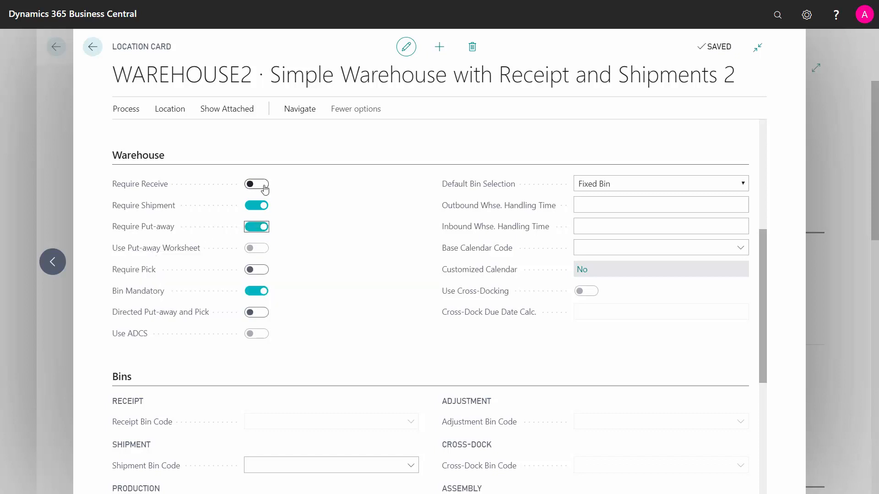
pyautogui.click(256, 184)
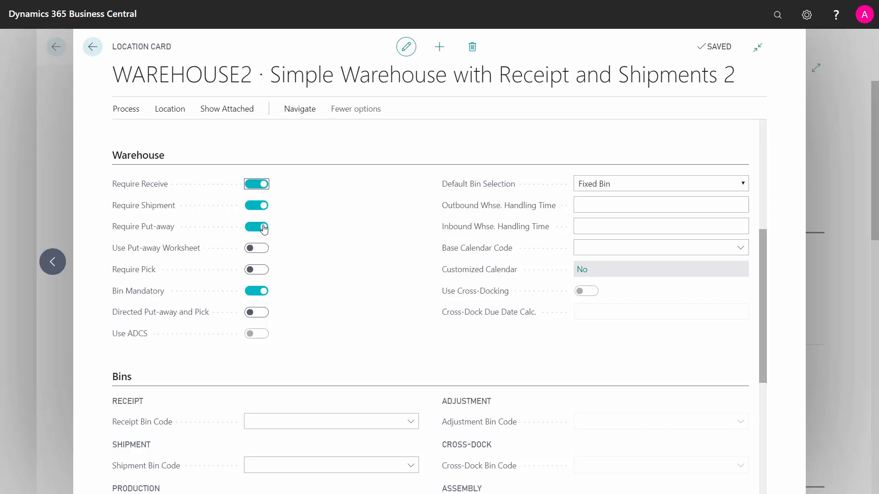
pyautogui.click(256, 184)
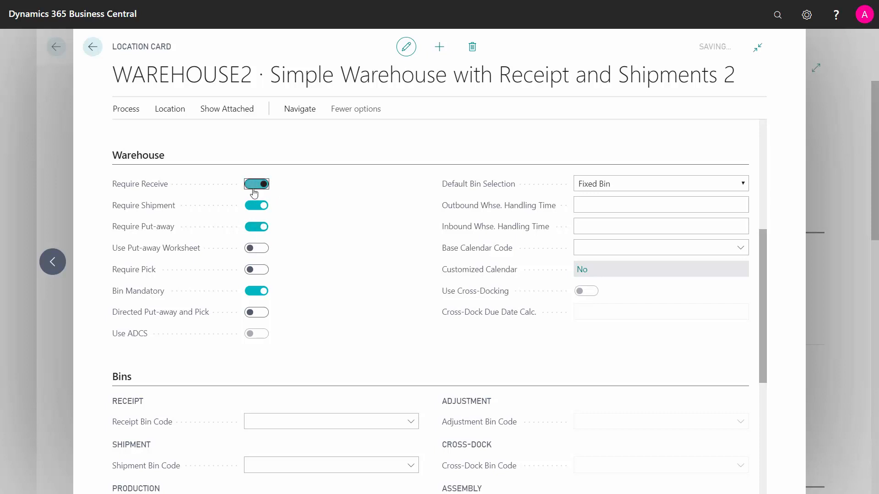
pyautogui.click(257, 184)
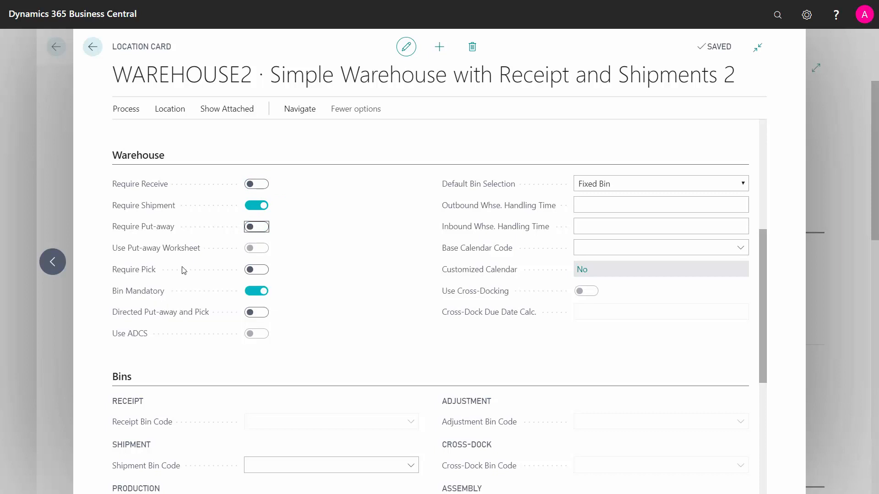
pyautogui.moveTo(209, 272)
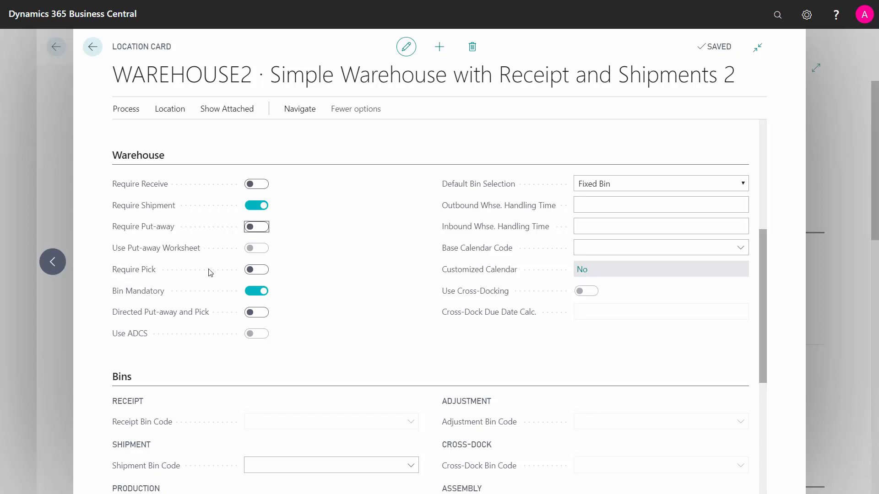
pyautogui.moveTo(139, 291)
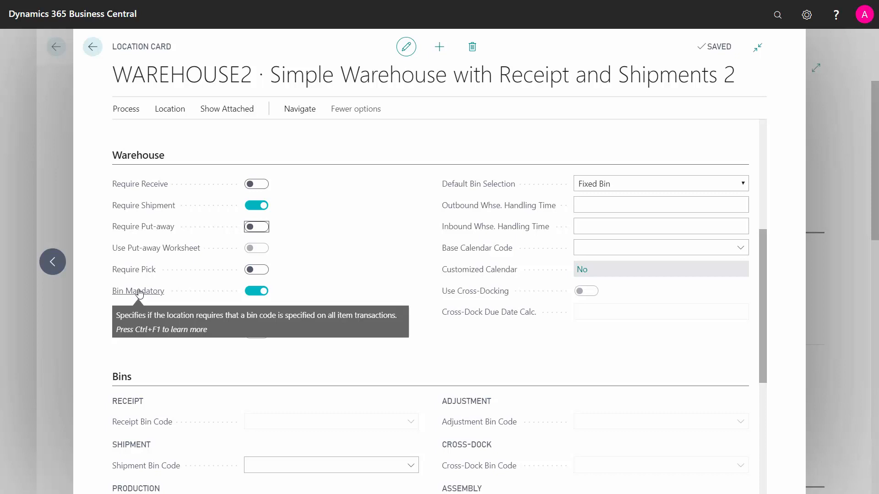
pyautogui.moveTo(371, 278)
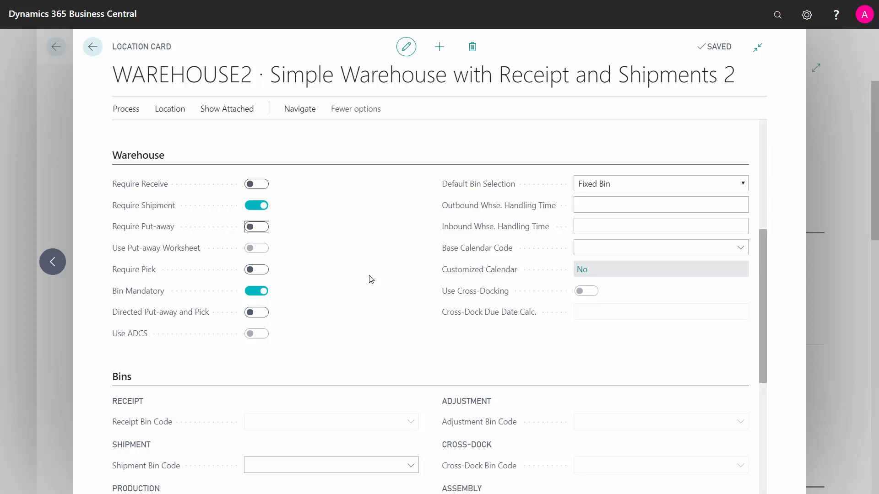
pyautogui.moveTo(134, 336)
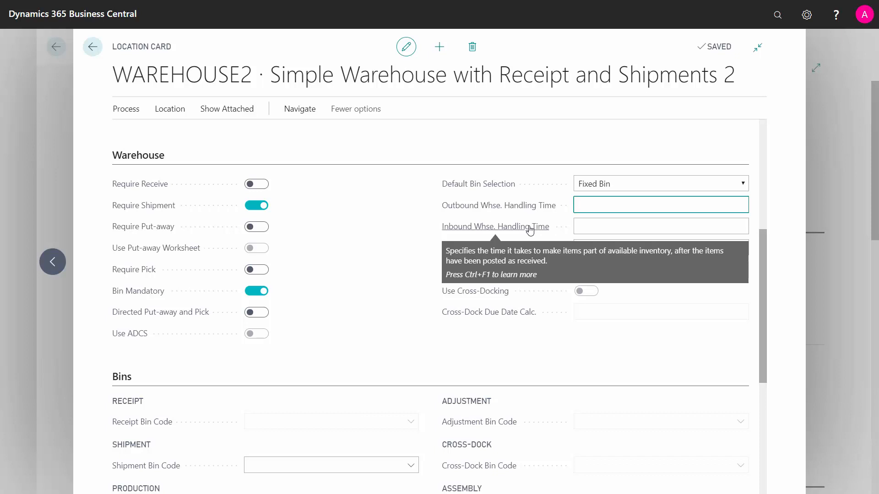
# - Set inbound handling time 2D and base calendar UK, then view the customized calendar entries
pyautogui.click(661, 226)
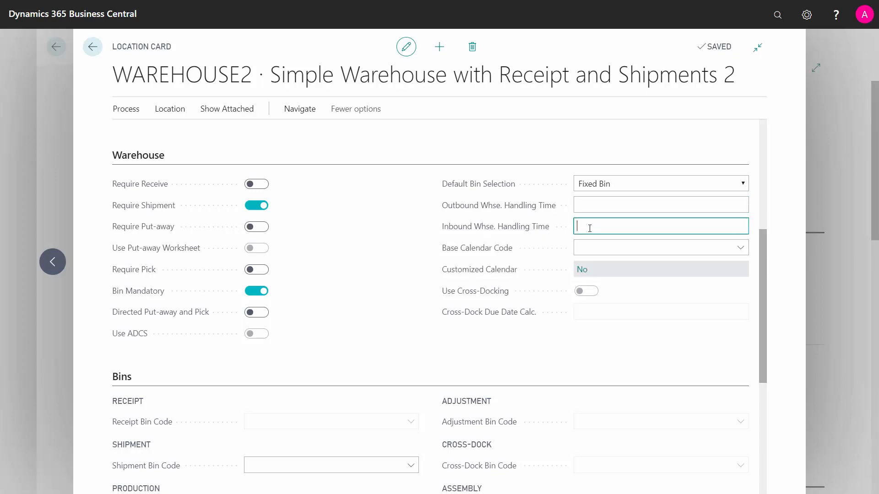
pyautogui.write('2D')
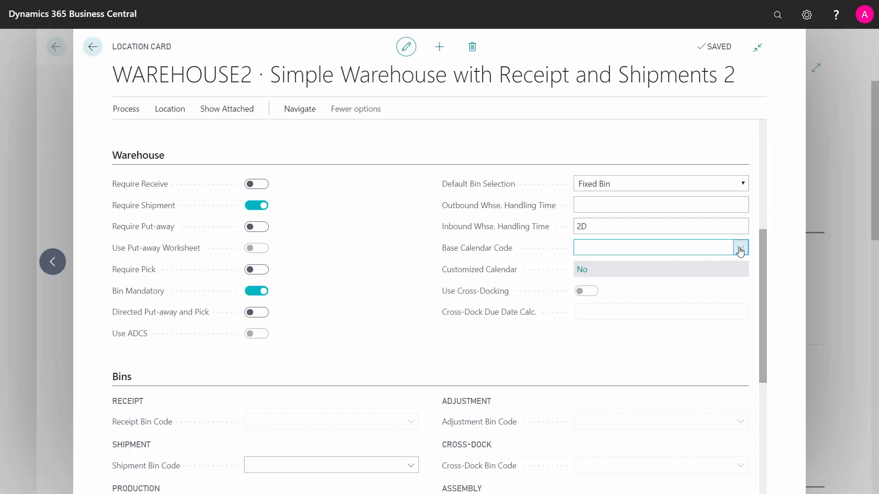
pyautogui.click(740, 248)
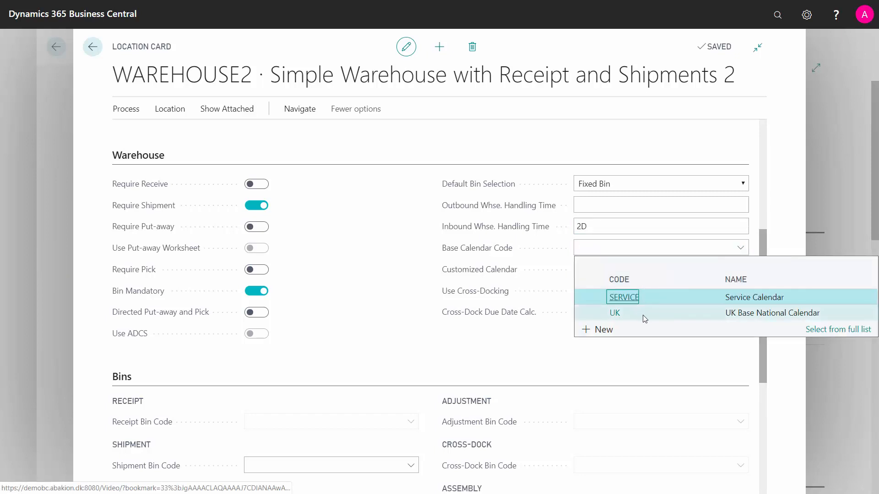
pyautogui.click(614, 313)
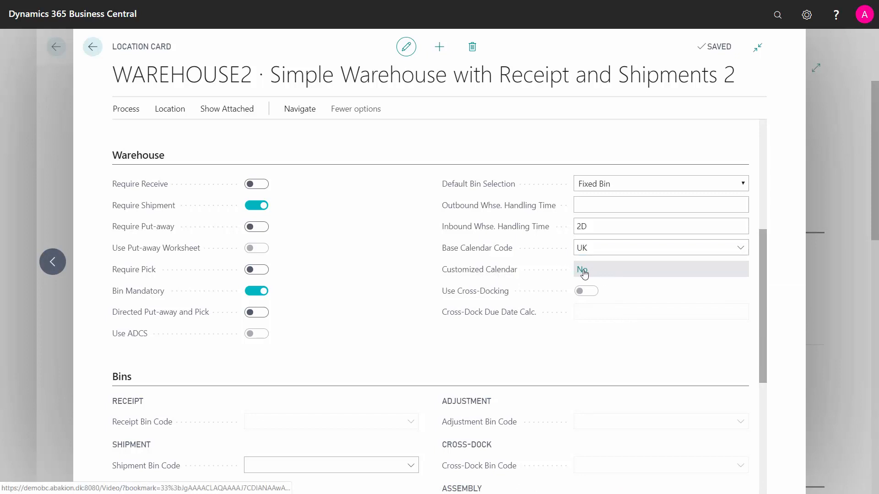
pyautogui.click(582, 269)
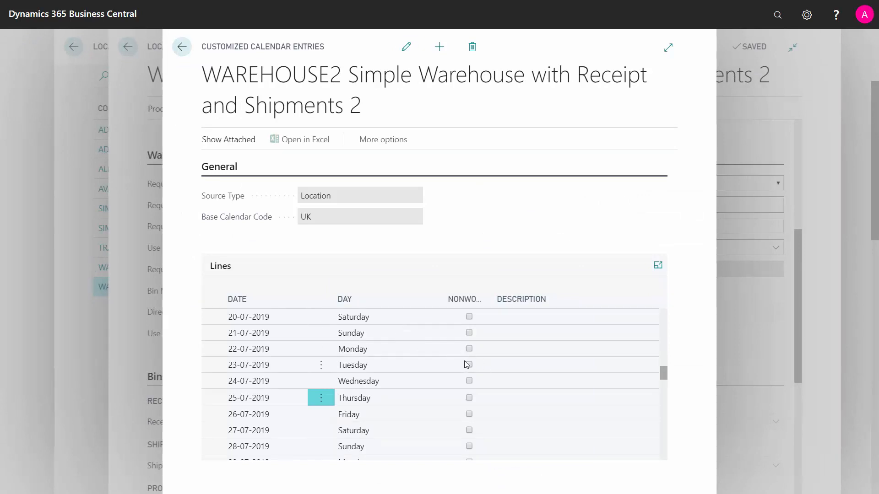
pyautogui.moveTo(182, 47)
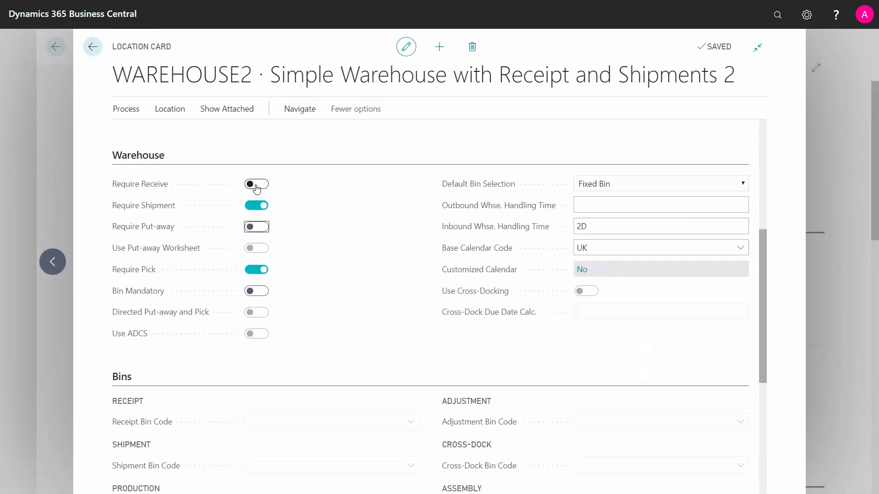
# - Switch on Require Receive, Require Put-away and Bin Mandatory for WAREHOUSE2
pyautogui.click(256, 184)
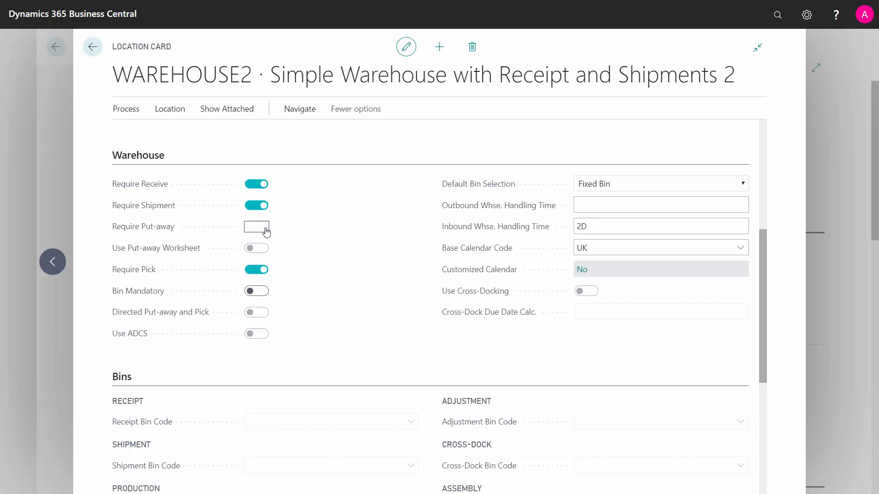
pyautogui.click(256, 227)
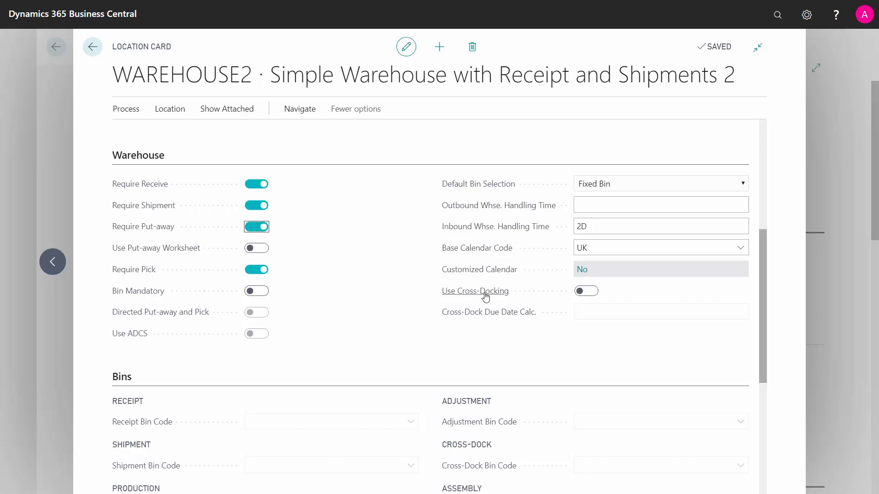
pyautogui.moveTo(485, 295)
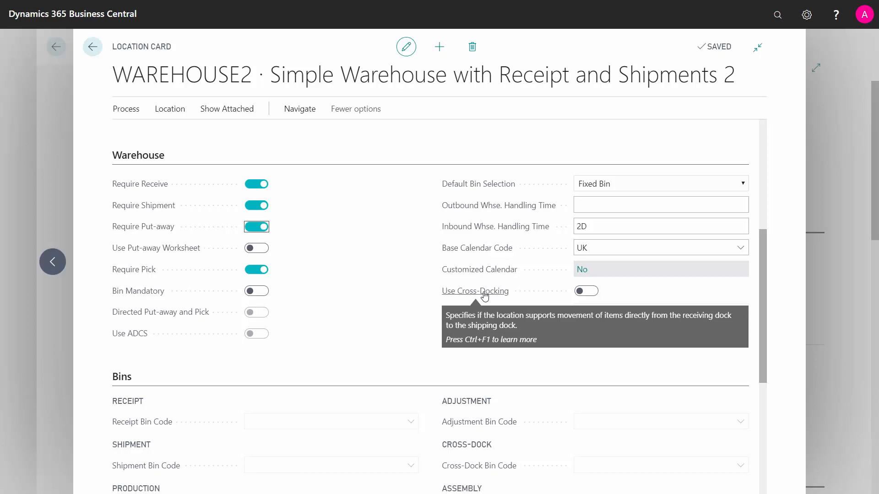
pyautogui.moveTo(493, 322)
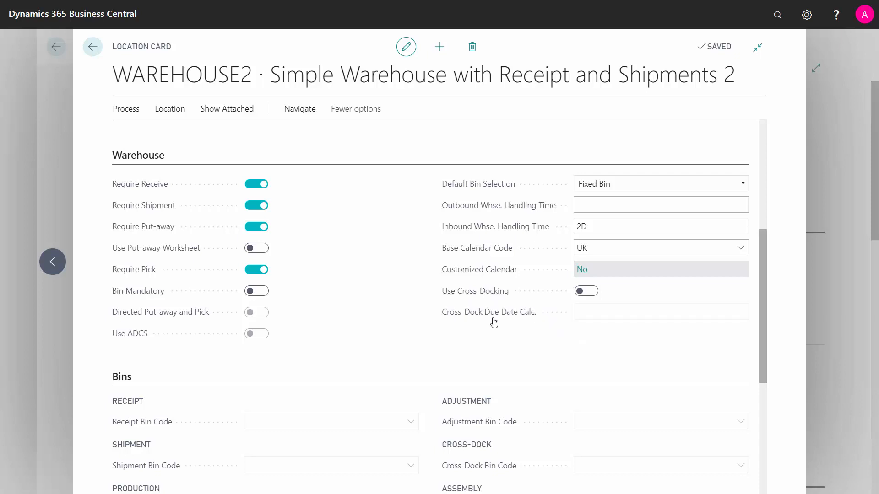
pyautogui.moveTo(493, 318)
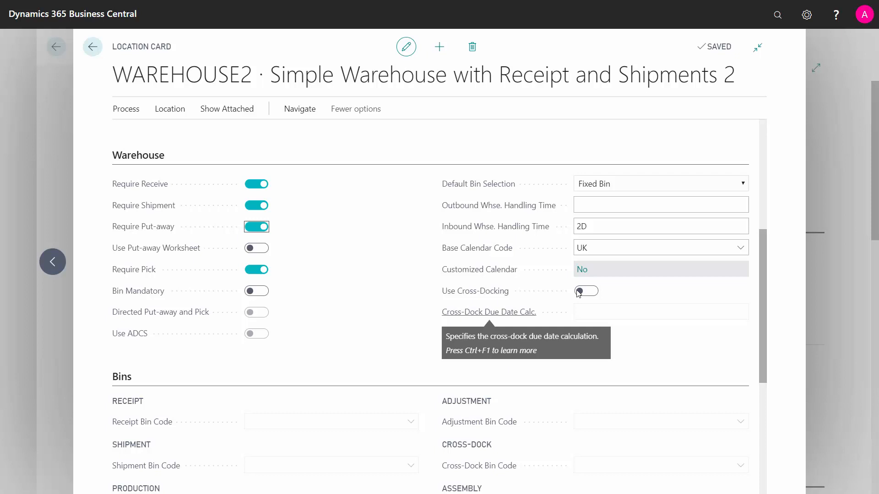
pyautogui.moveTo(248, 401)
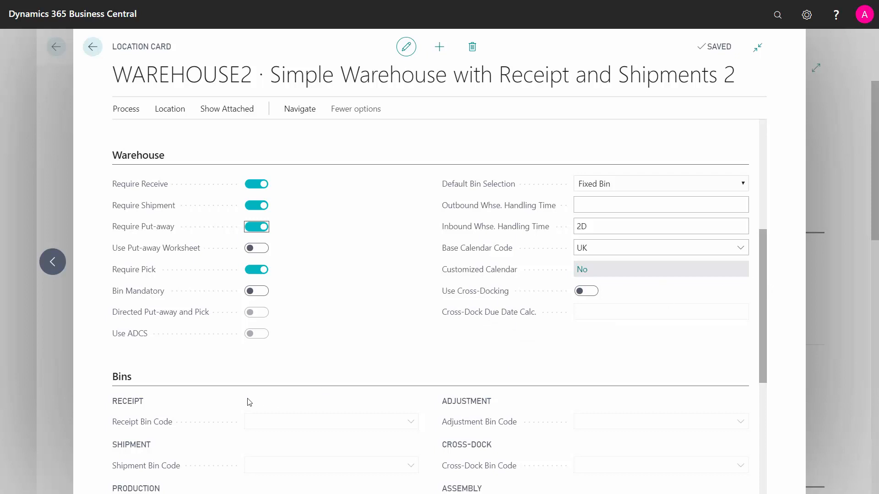
pyautogui.moveTo(278, 265)
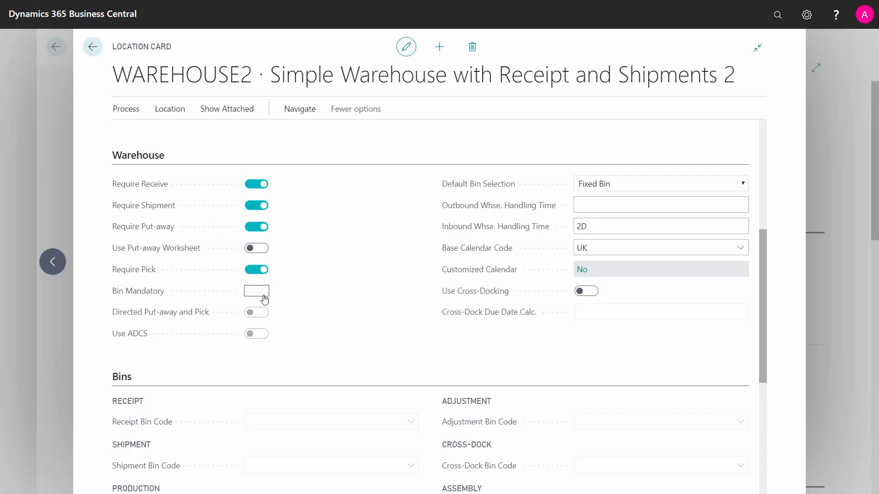
pyautogui.click(256, 291)
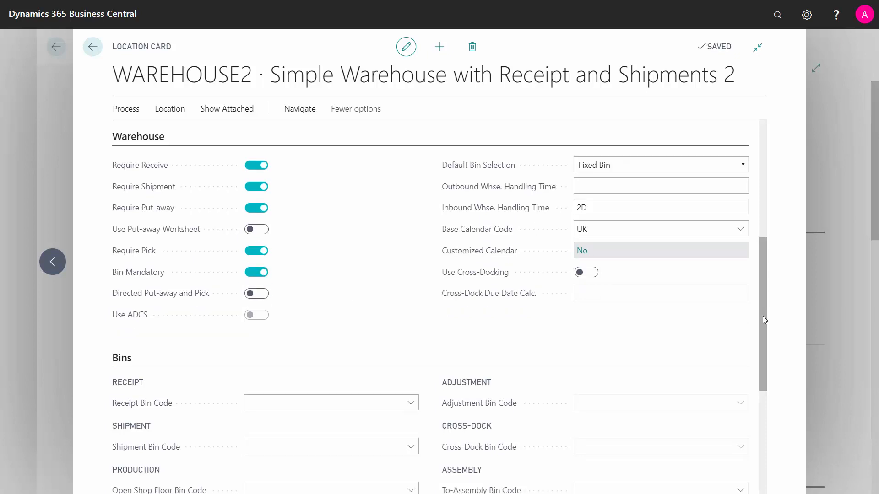
# - Review WAREHOUSE2's empty default receipt bin and open shop floor bin fields
pyautogui.scroll(-3)
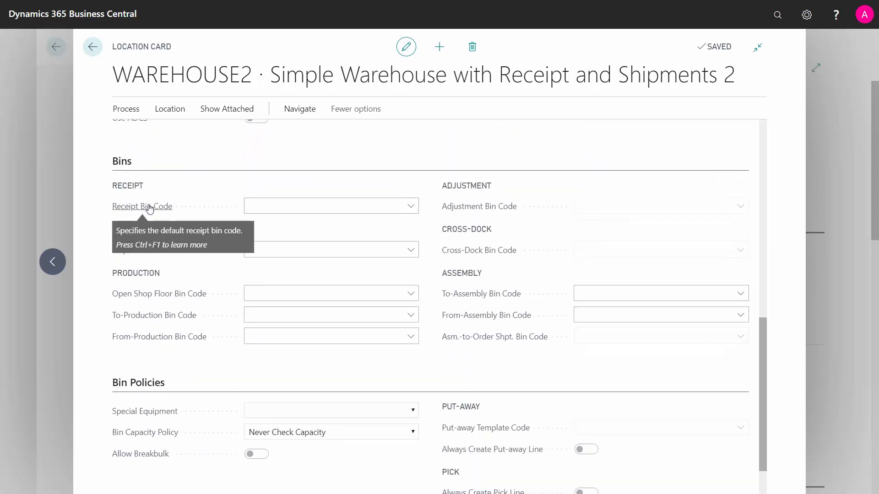
pyautogui.click(331, 205)
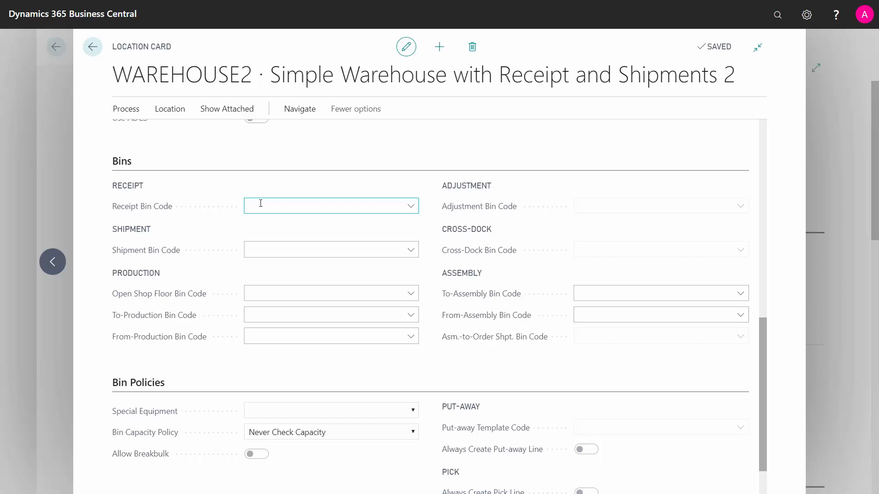
pyautogui.moveTo(151, 254)
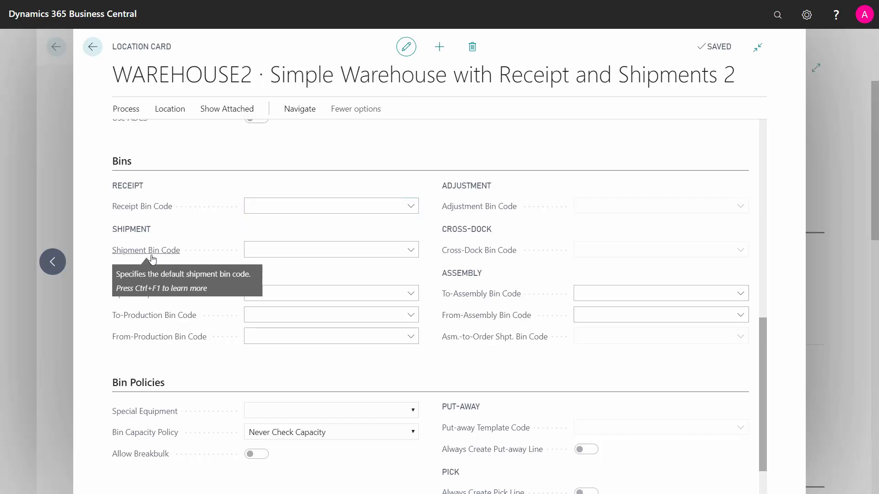
pyautogui.moveTo(222, 242)
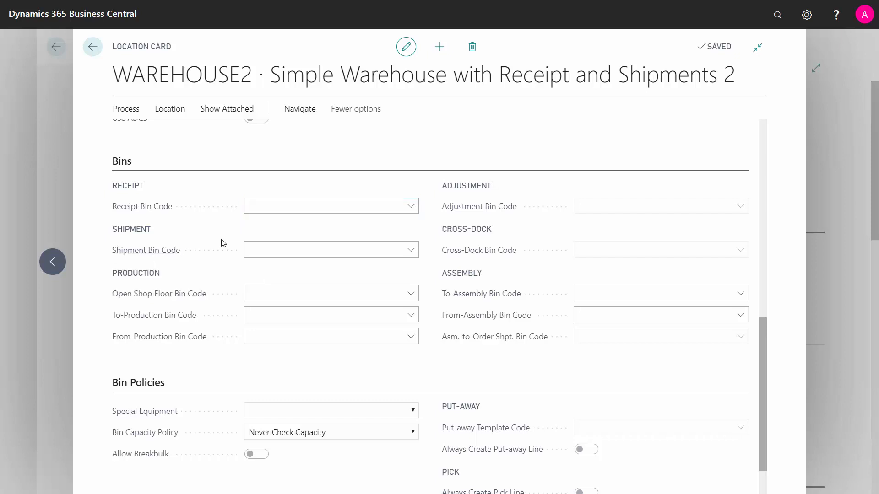
pyautogui.click(324, 293)
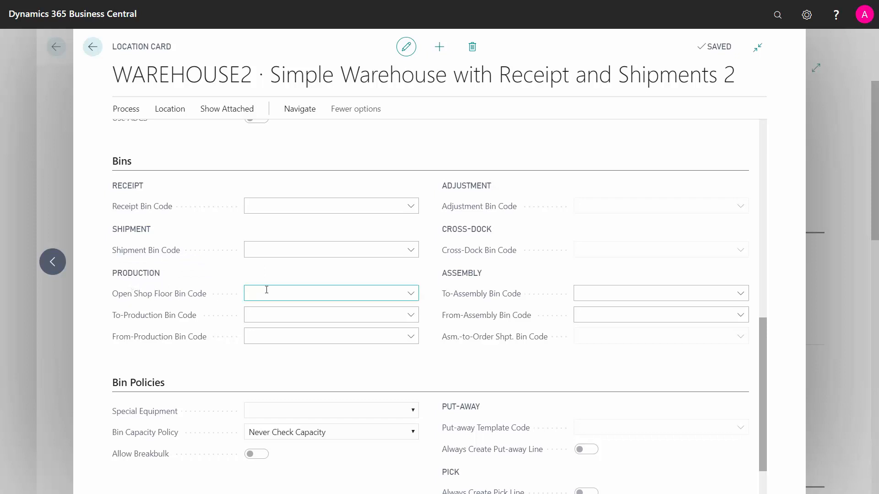
pyautogui.moveTo(162, 318)
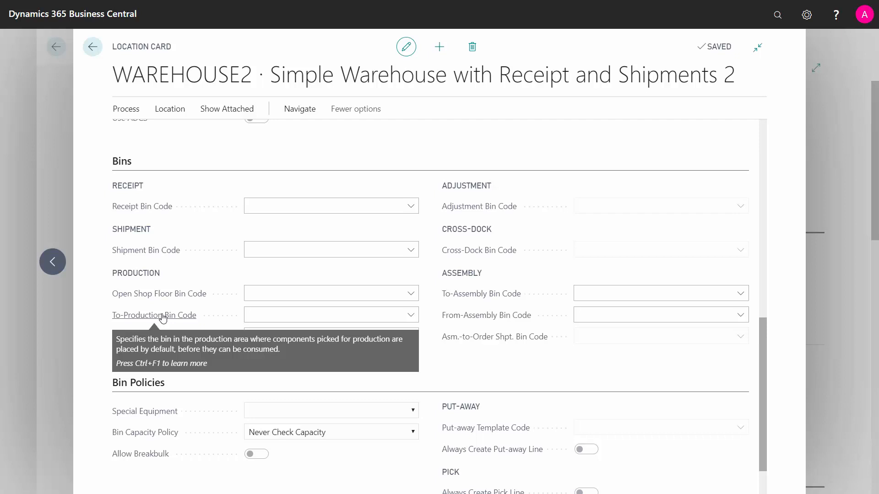
pyautogui.moveTo(179, 343)
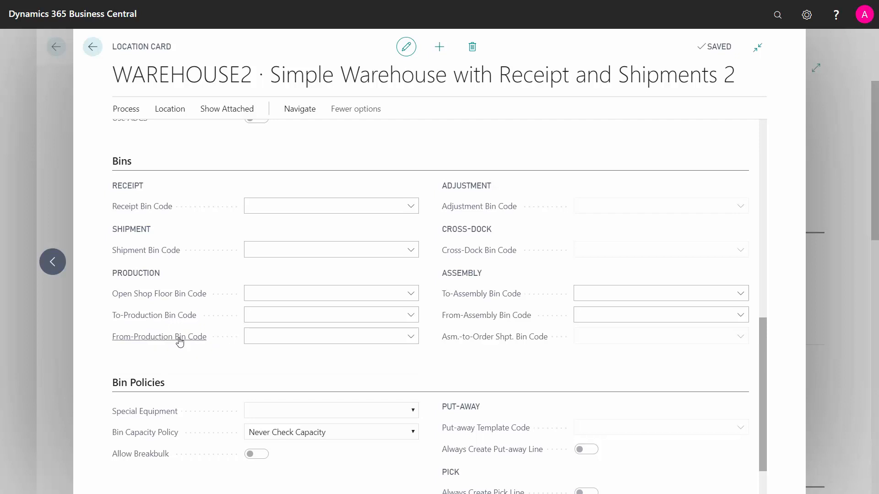
pyautogui.moveTo(176, 342)
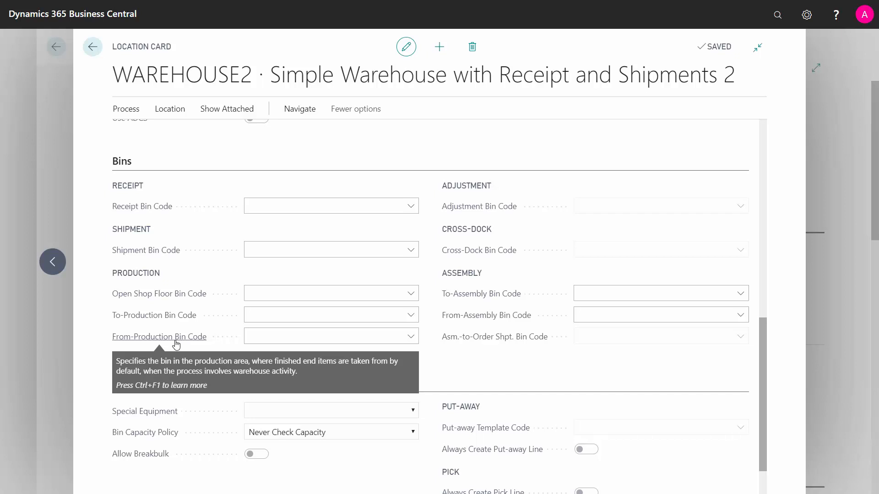
pyautogui.moveTo(463, 313)
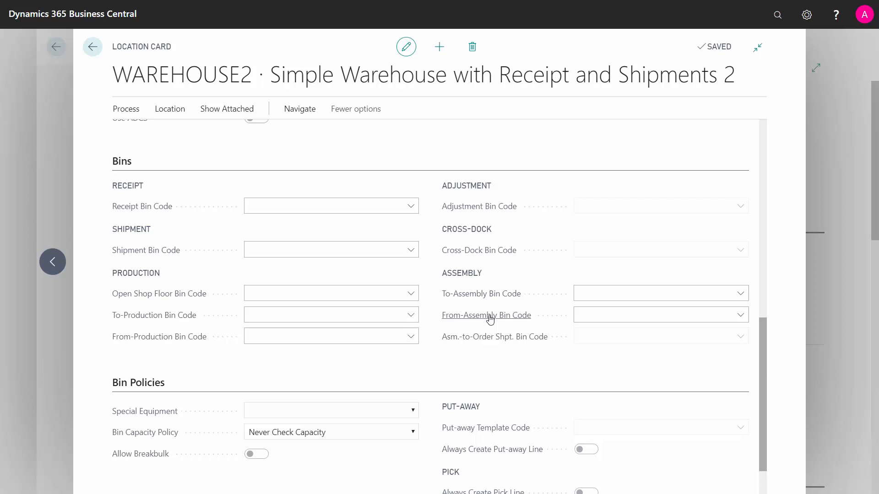
pyautogui.moveTo(508, 347)
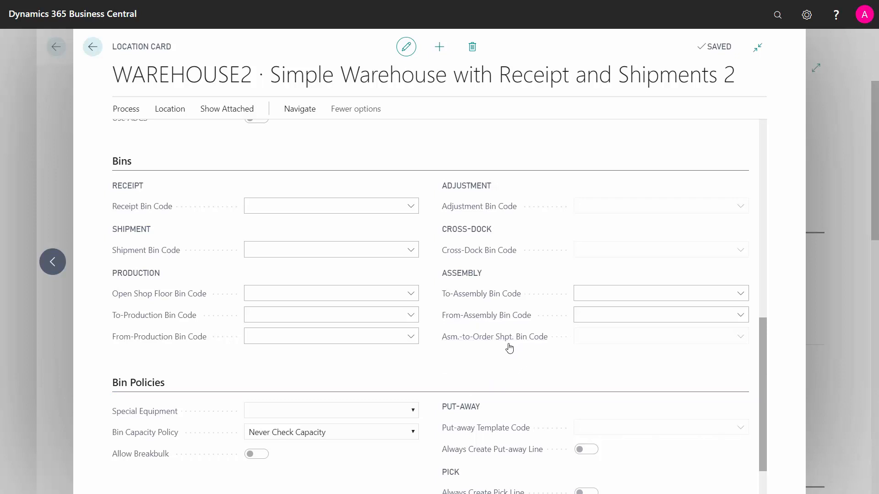
pyautogui.moveTo(507, 339)
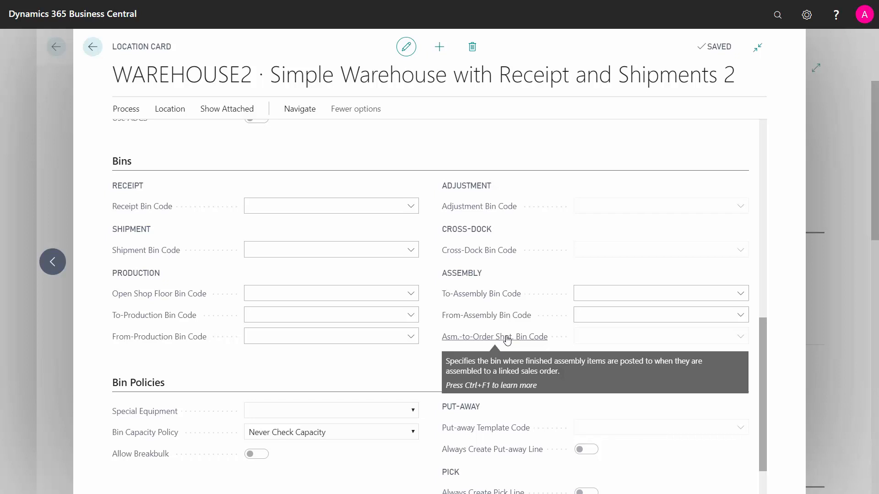
pyautogui.moveTo(500, 254)
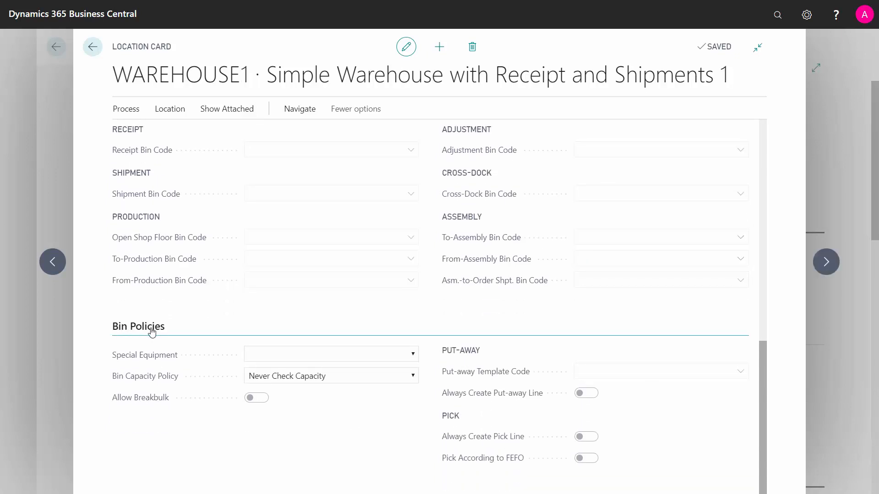
pyautogui.moveTo(118, 122)
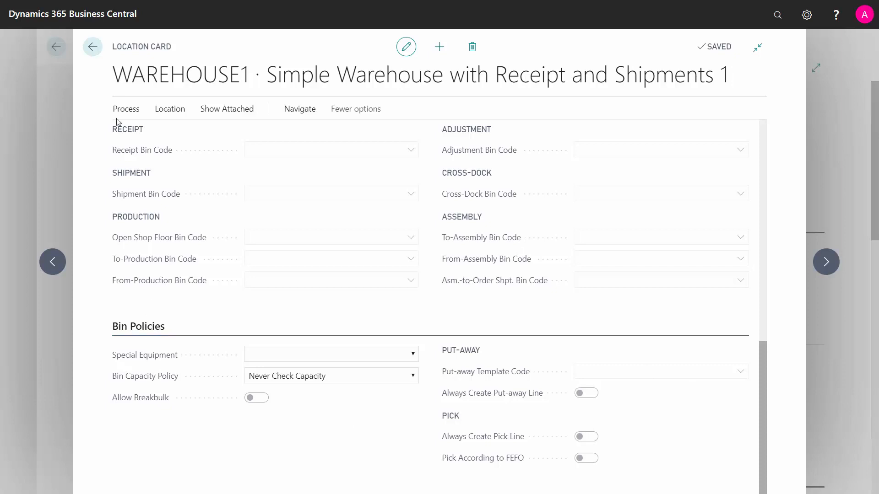
# - Return to the Locations list, open ADVANCED 1 and scroll to its Bin Policies section
pyautogui.click(94, 46)
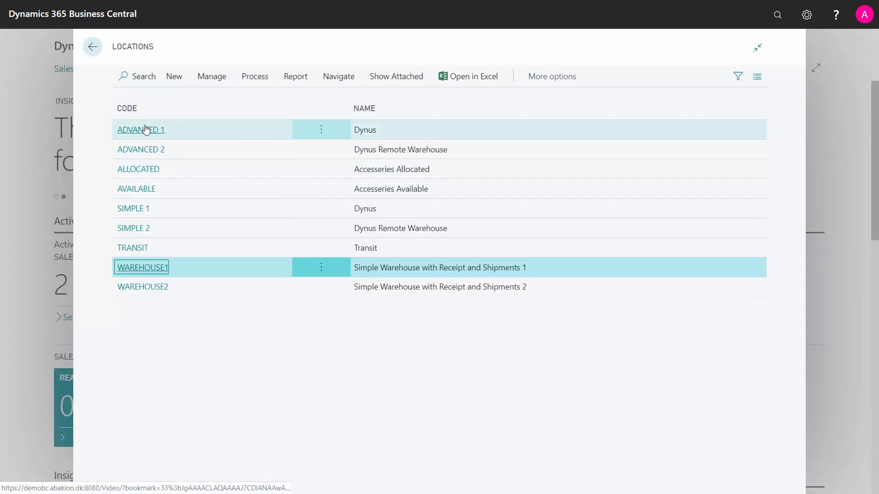
pyautogui.click(141, 130)
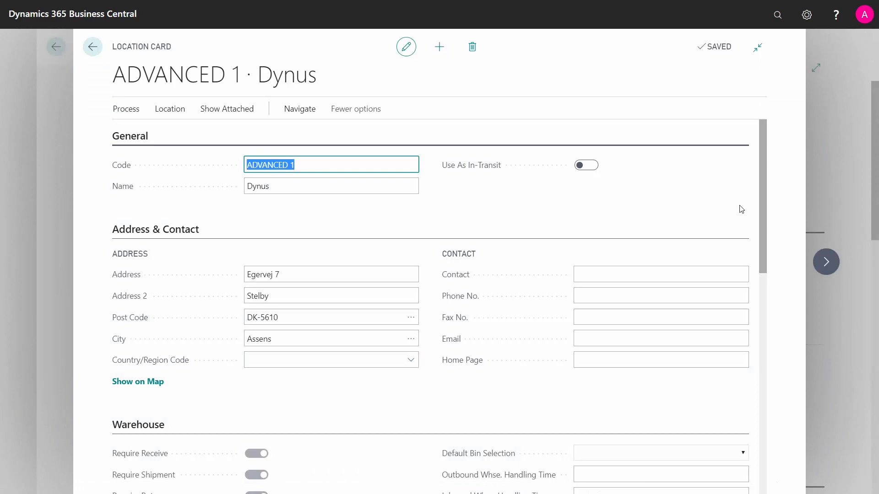
pyautogui.scroll(-3)
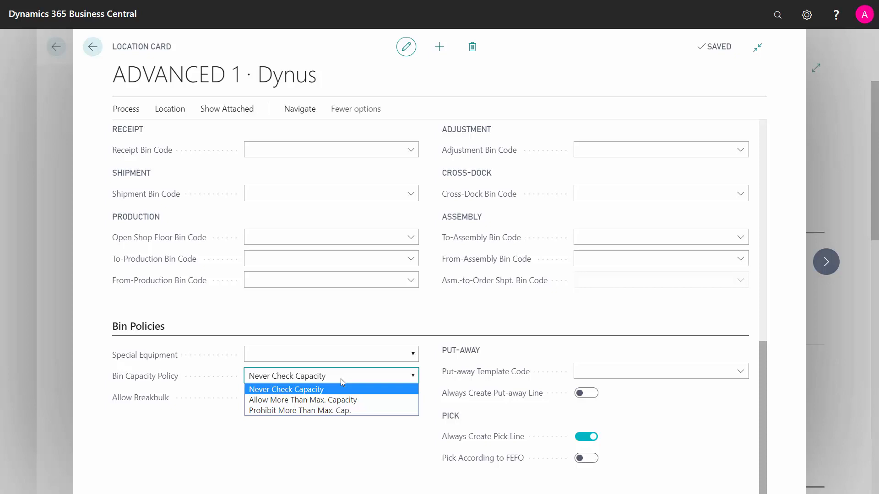
pyautogui.click(285, 390)
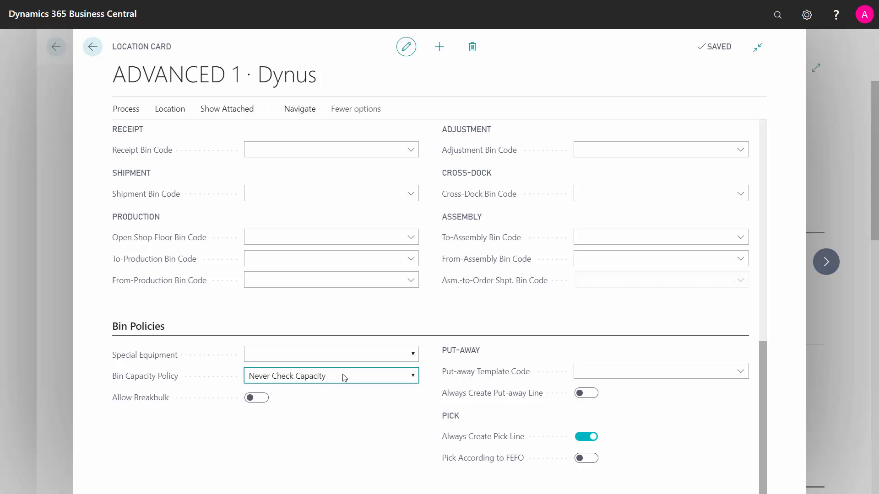
pyautogui.moveTo(130, 404)
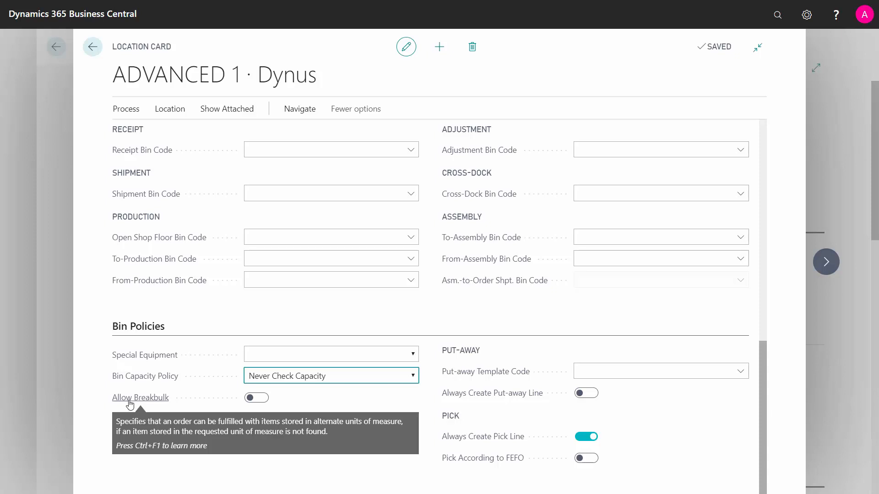
pyautogui.moveTo(503, 415)
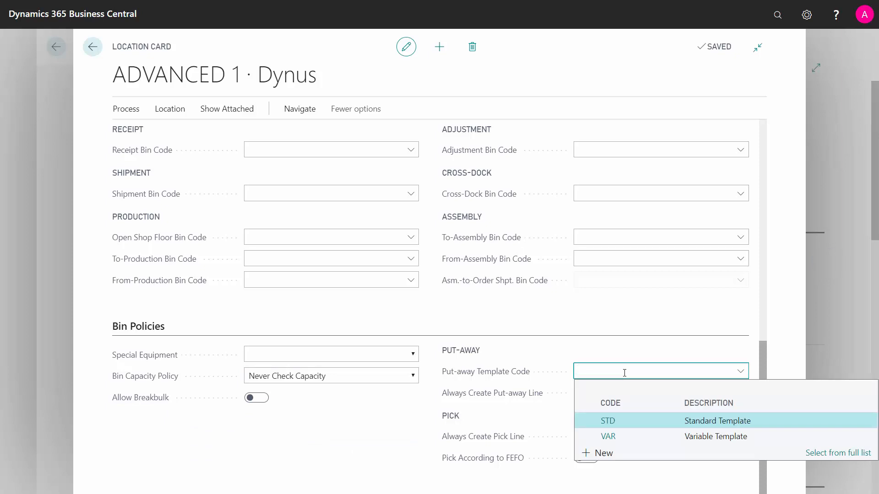
pyautogui.moveTo(551, 356)
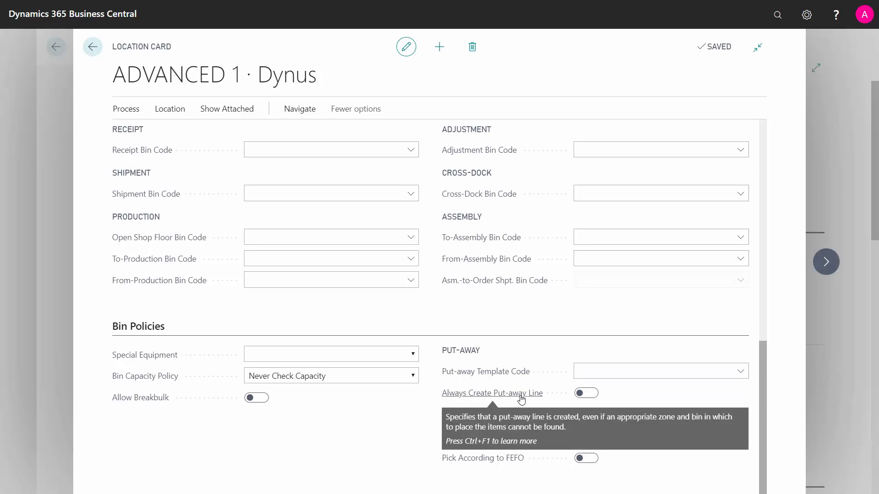
pyautogui.click(585, 437)
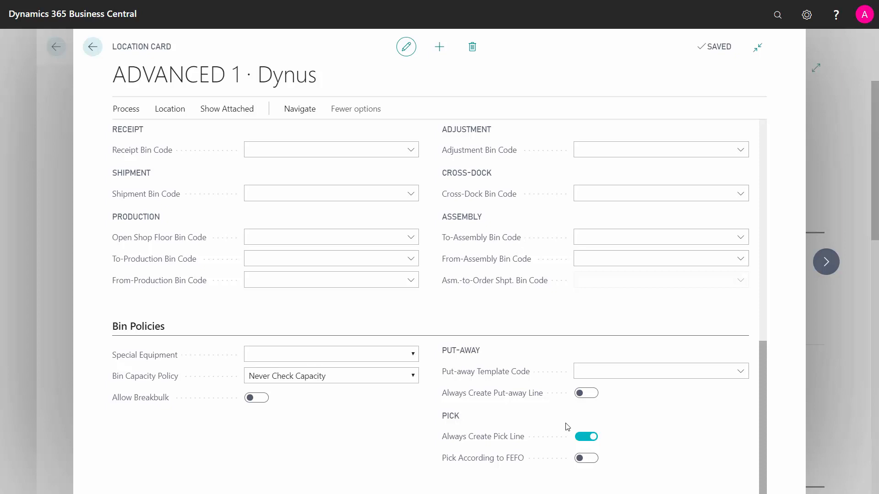
pyautogui.moveTo(574, 436)
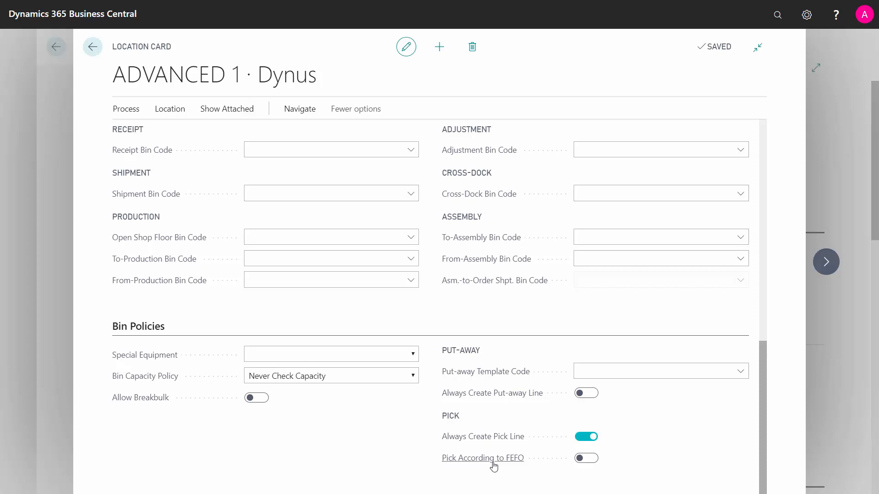
pyautogui.moveTo(493, 467)
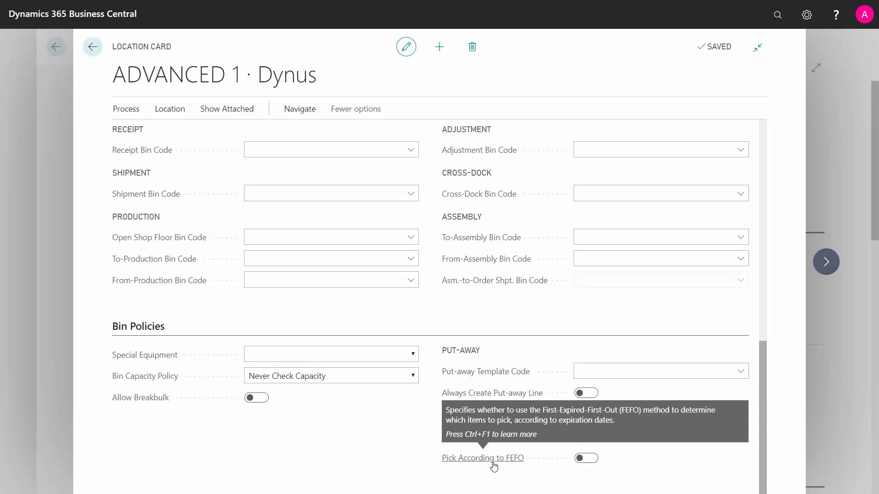